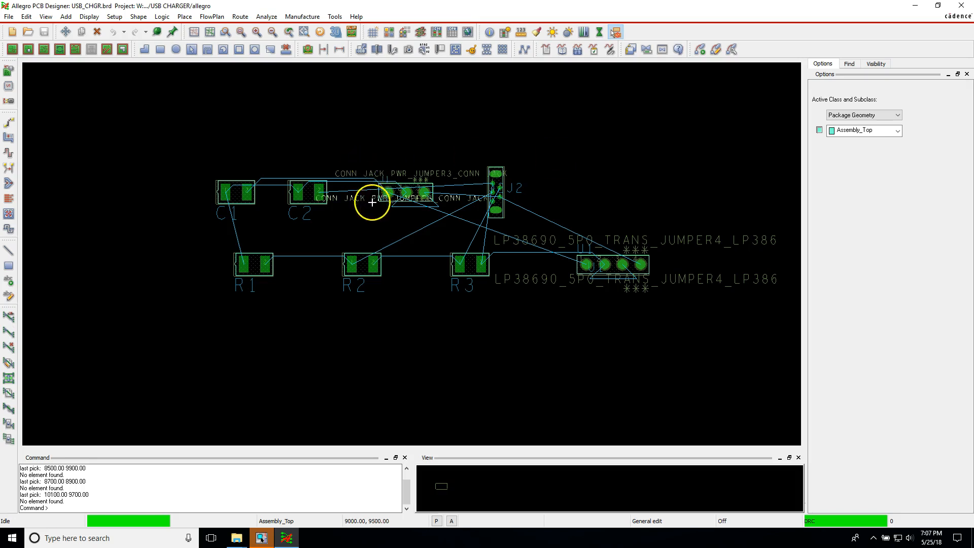
mouse_move(362, 92)
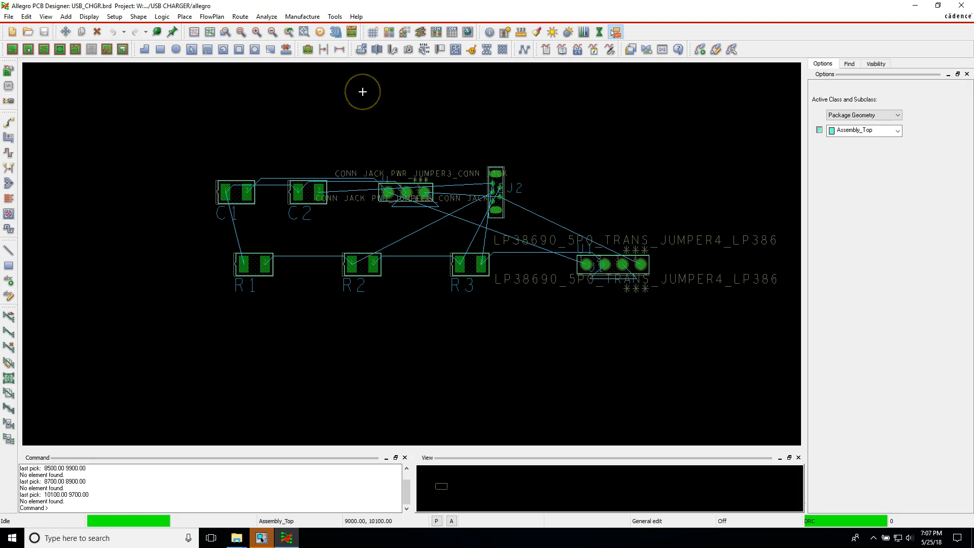
mouse_move(353, 108)
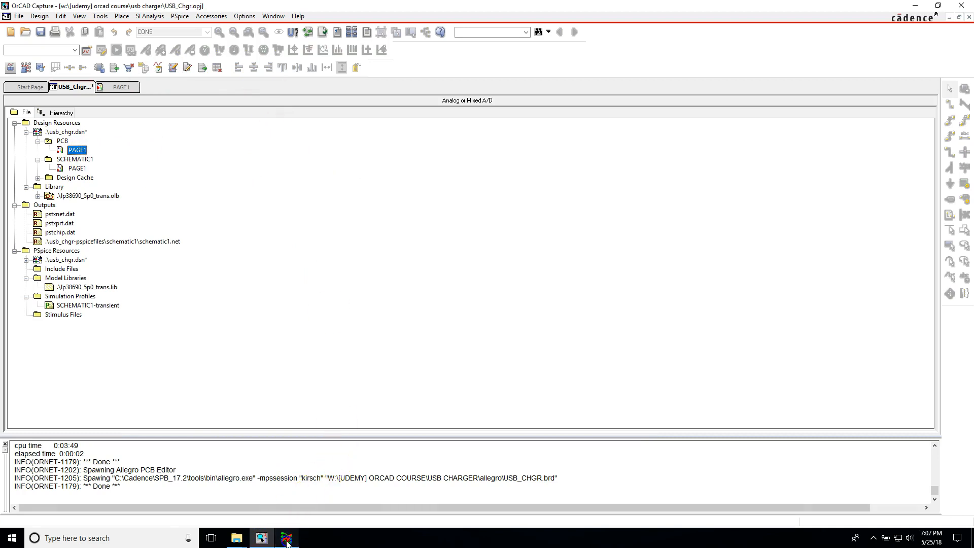
Close the Allegro PCB Designer board and save usb_chgr.dsn in Capture.
left_click(287, 538)
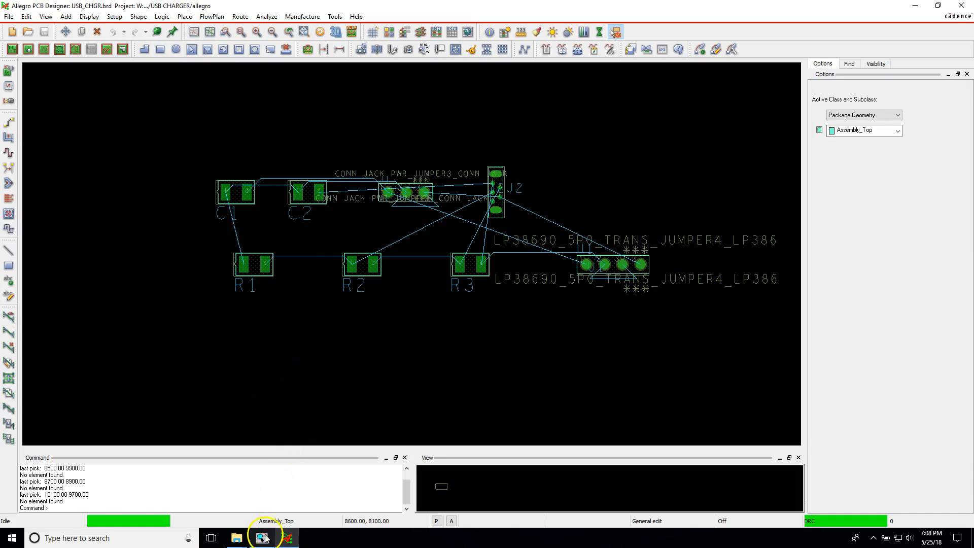
left_click(286, 537)
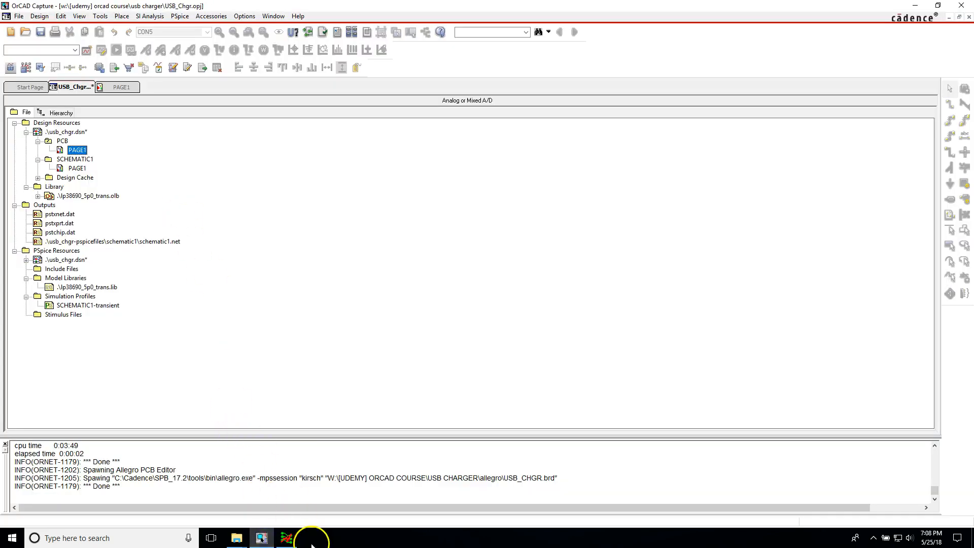
left_click(287, 537)
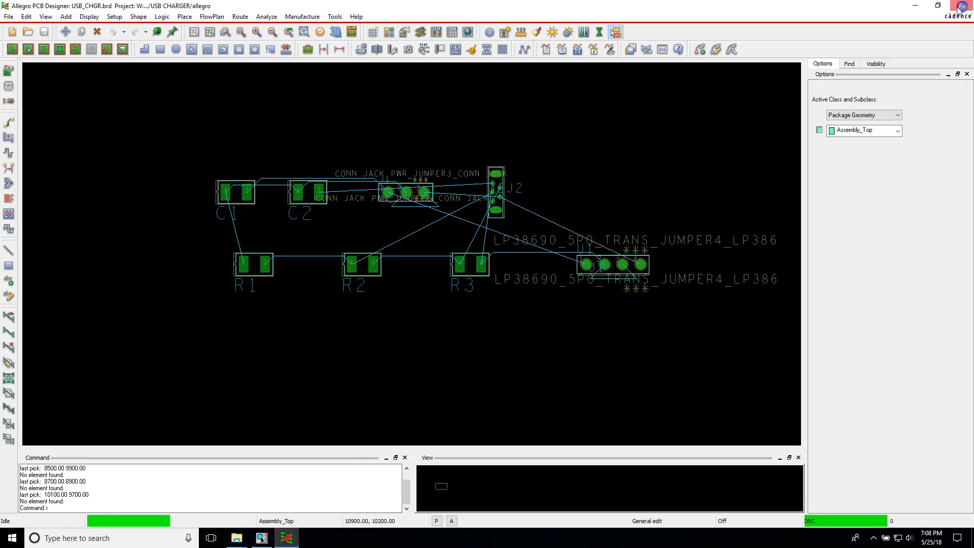
left_click(287, 538)
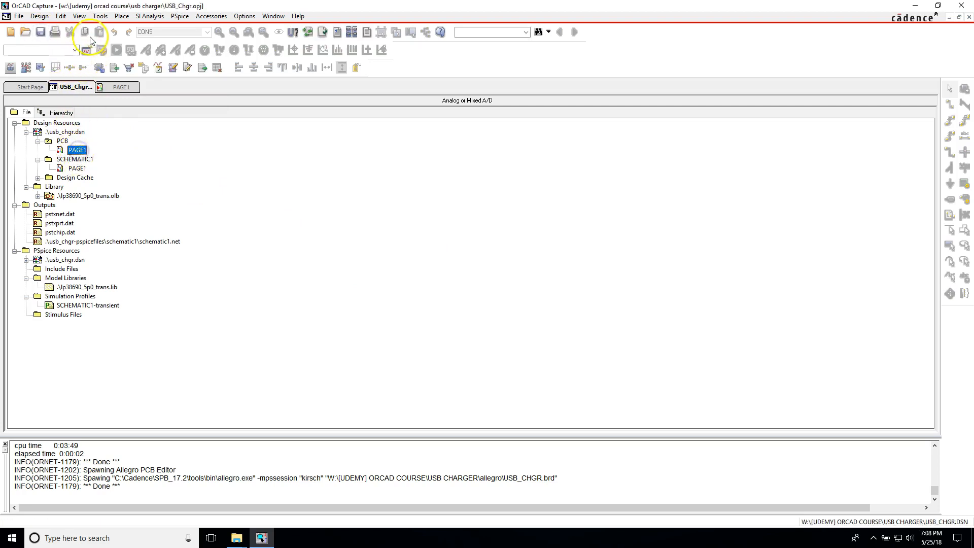
mouse_move(120, 87)
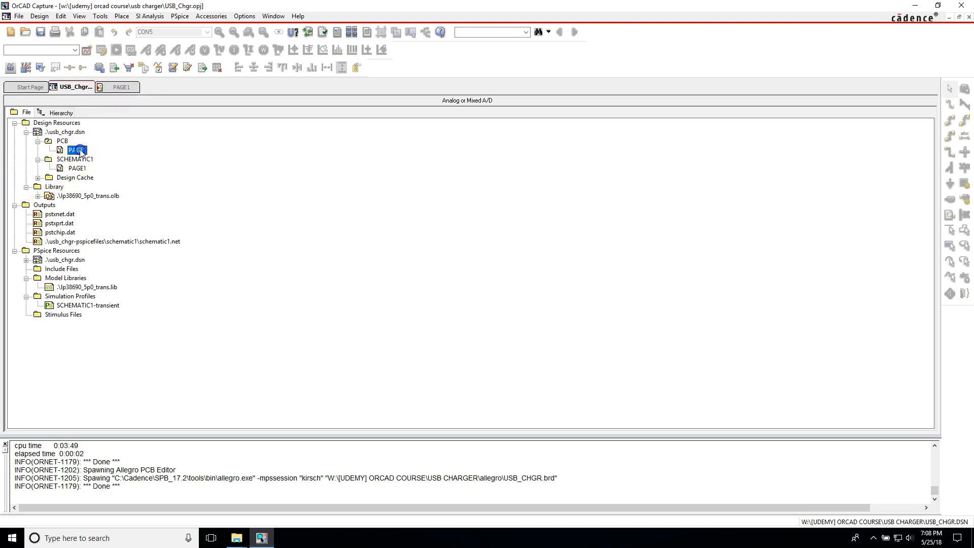
Open Tools > Create Netlist to update USB_CHGR.brd via PCB Editor.
left_click(100, 16)
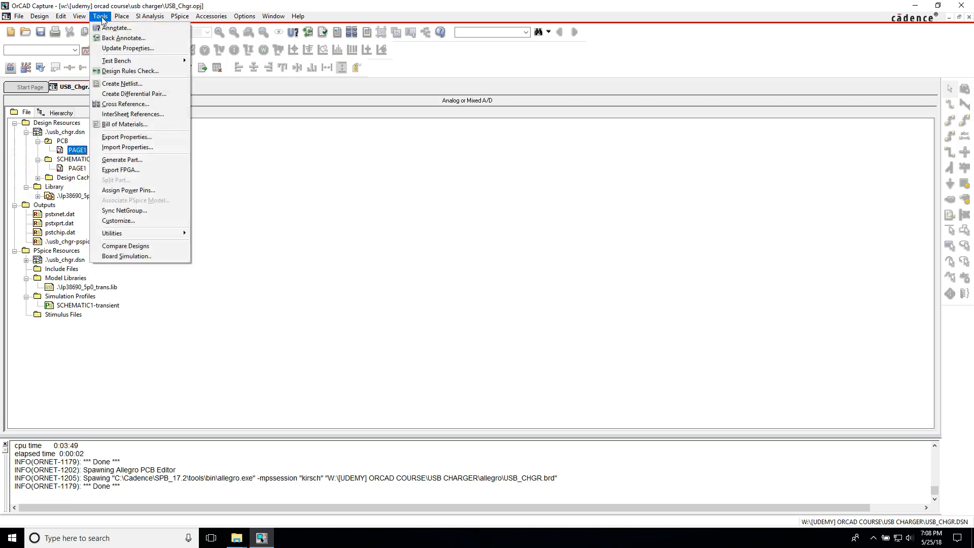
mouse_move(125, 128)
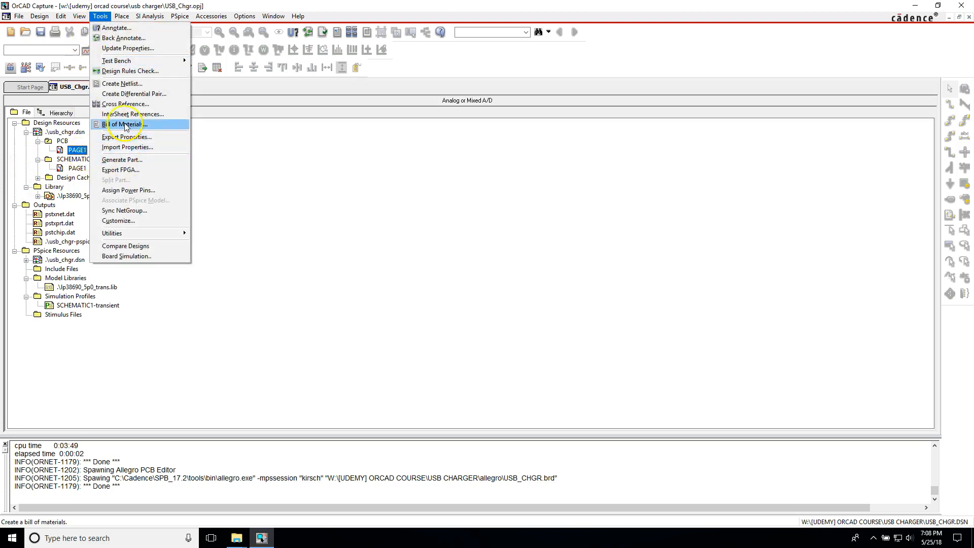
left_click(120, 83)
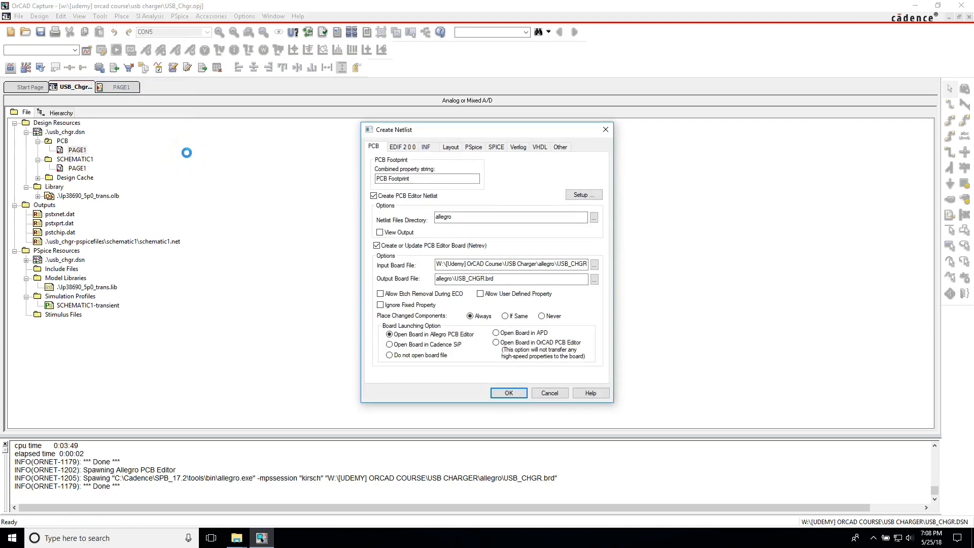
mouse_move(245, 175)
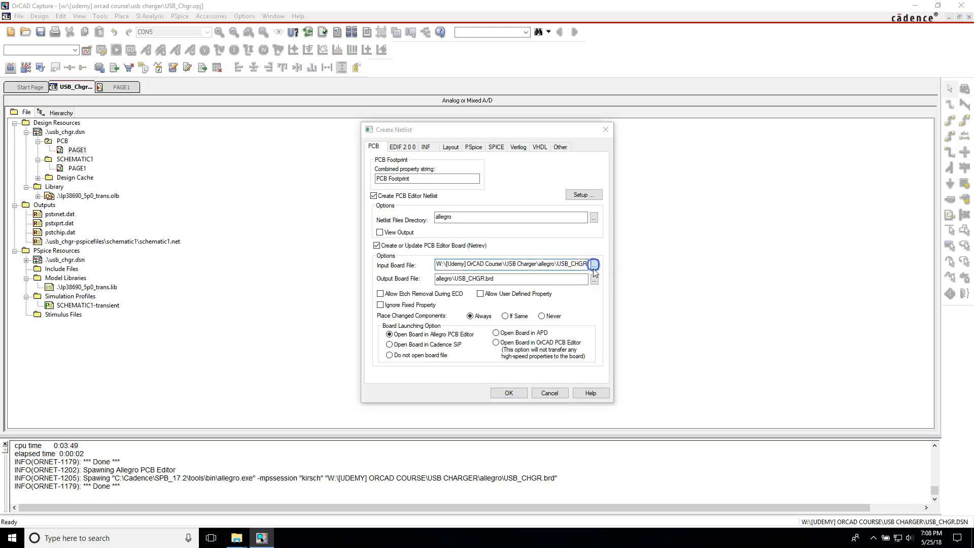
Browse and select USB_CHGR.brd from the allegro folder as the input board file.
left_click(593, 264)
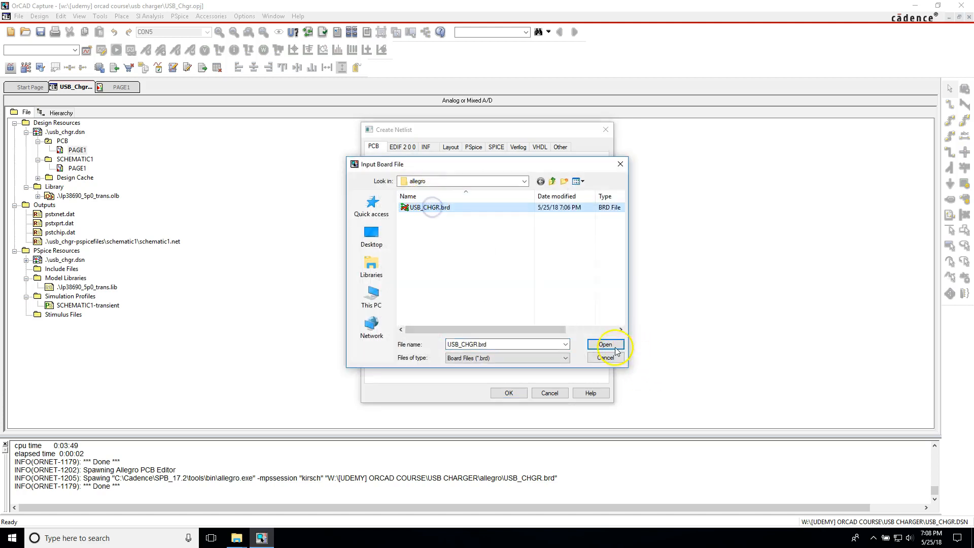
left_click(605, 343)
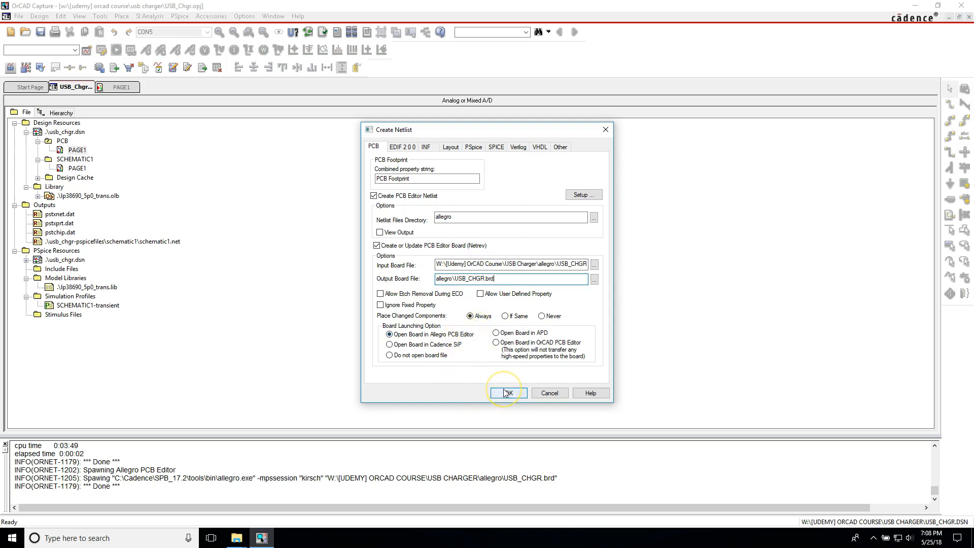
Confirm Create Netlist and dismiss the completed progress report.
left_click(507, 393)
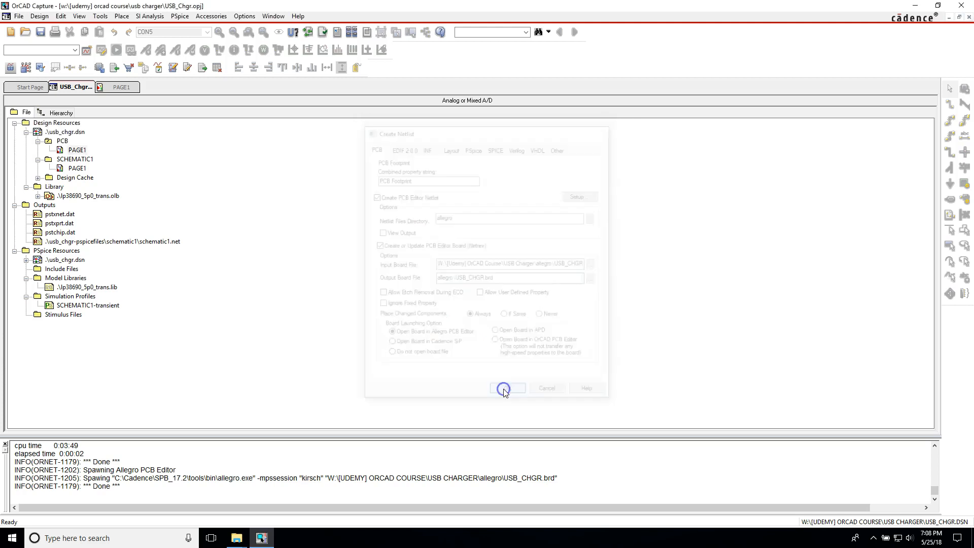
left_click(503, 388)
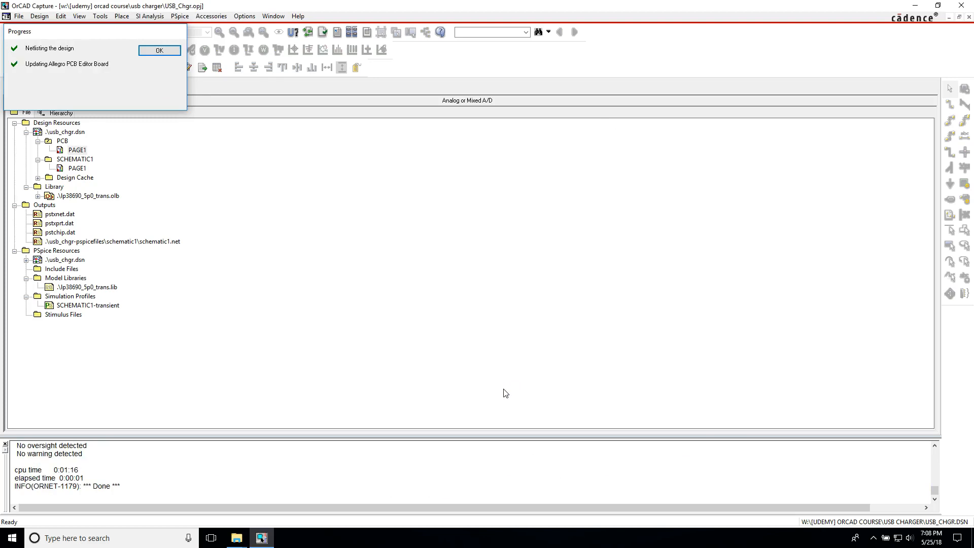
left_click(159, 50)
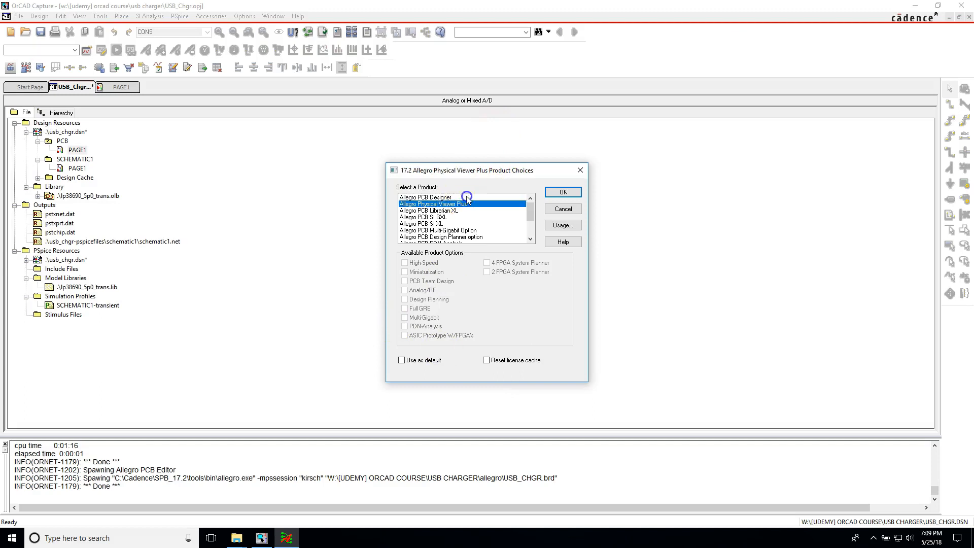
Choose Allegro PCB Designer to open the updated USB_CHGR.brd board.
left_click(562, 191)
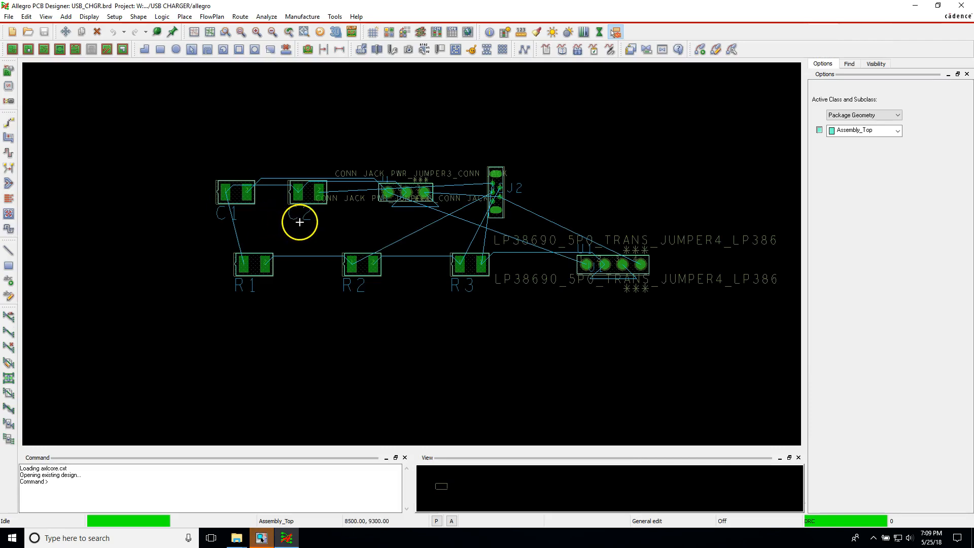
mouse_move(354, 385)
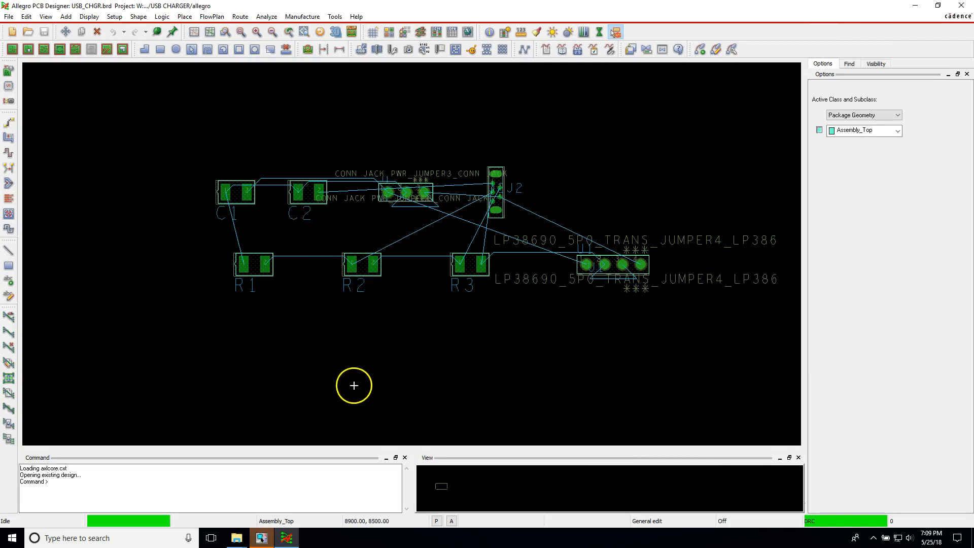
mouse_move(288, 406)
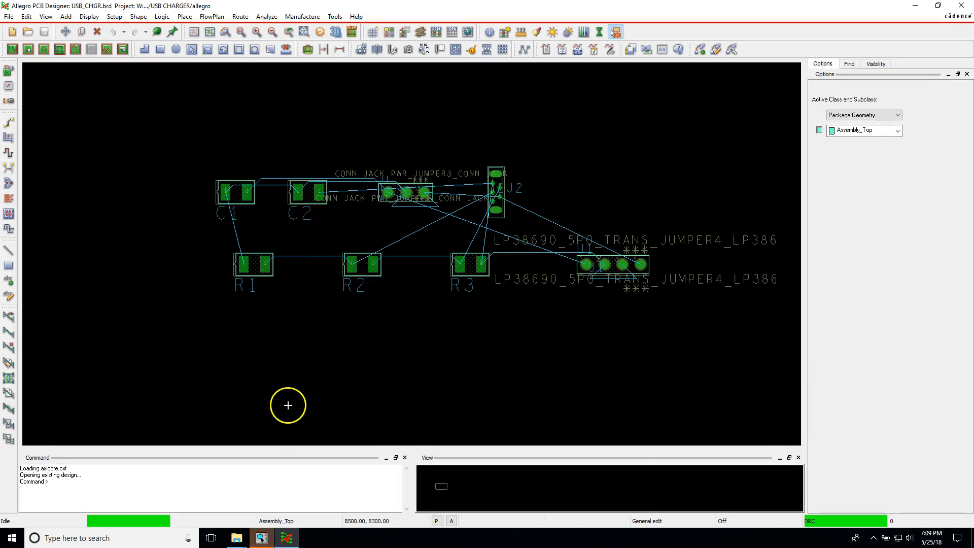
mouse_move(280, 349)
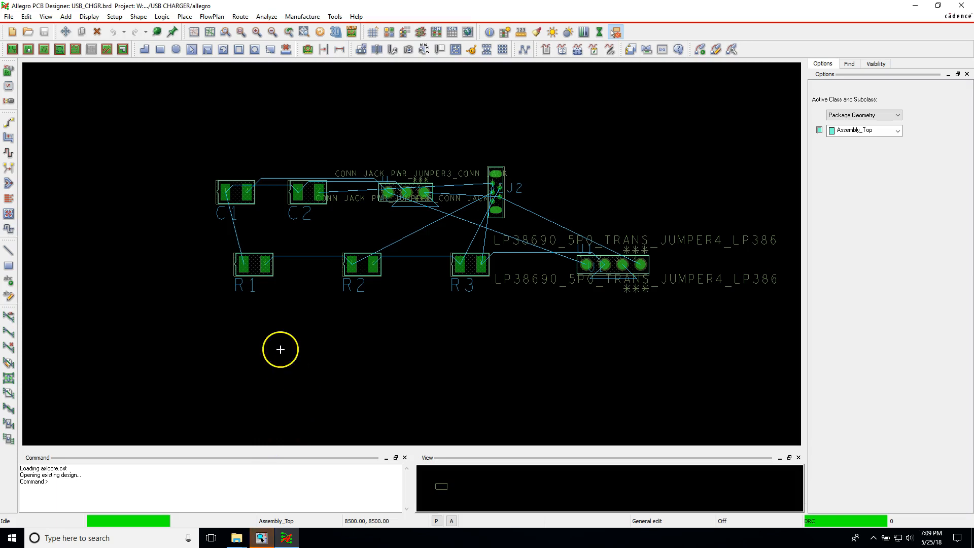